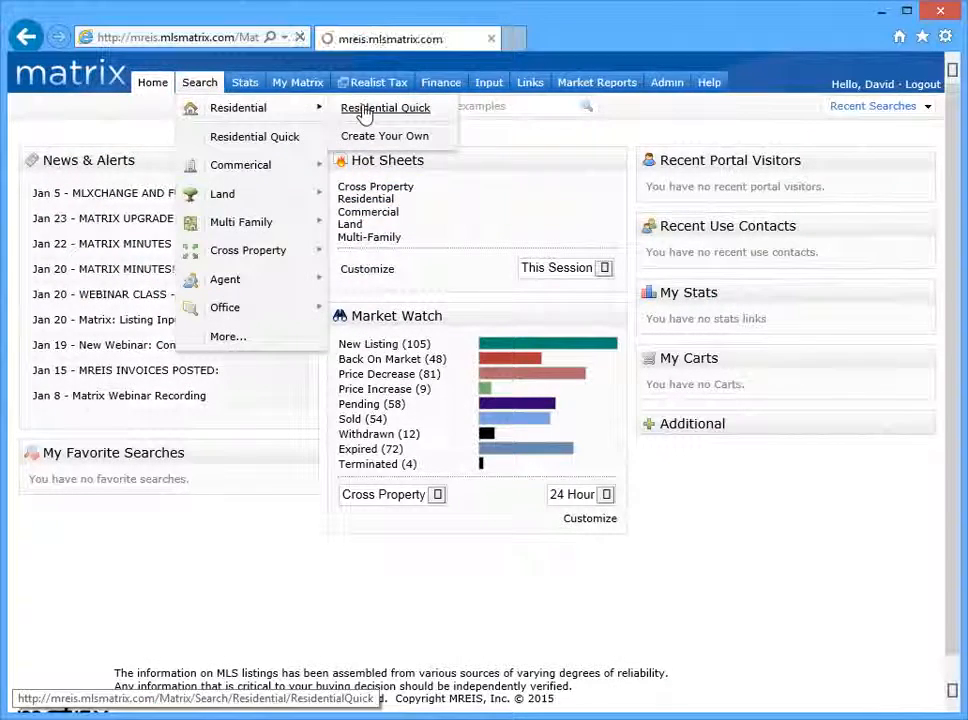
Run the Residential Quick search and start saving its 209 results as a new auto email.
{"action": "left_click", "coordinate": [385, 108]}
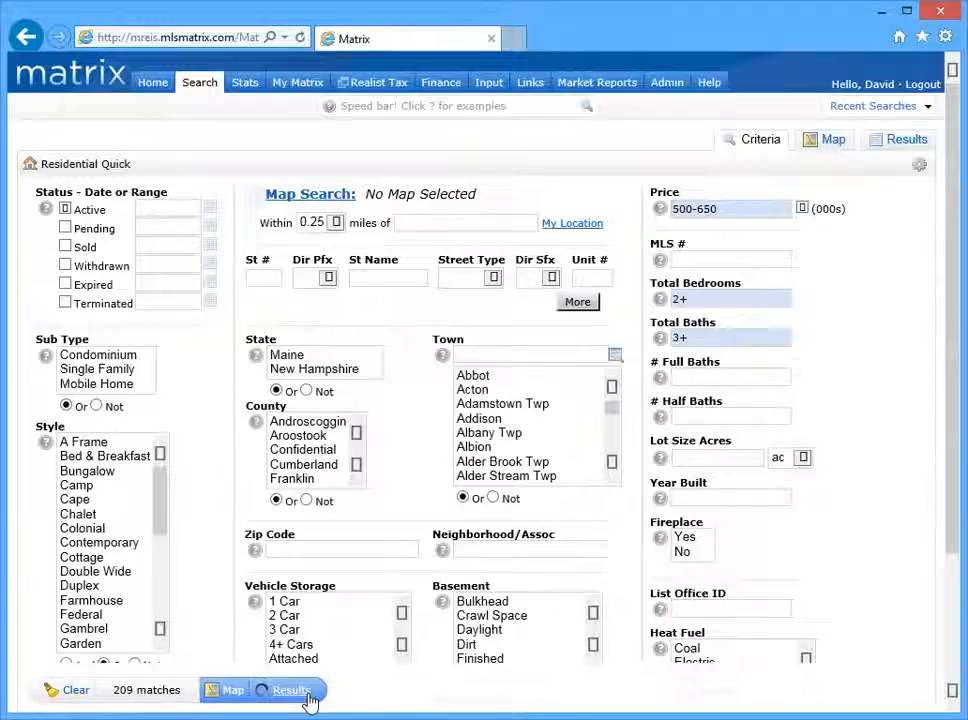
{"action": "left_click", "coordinate": [290, 690]}
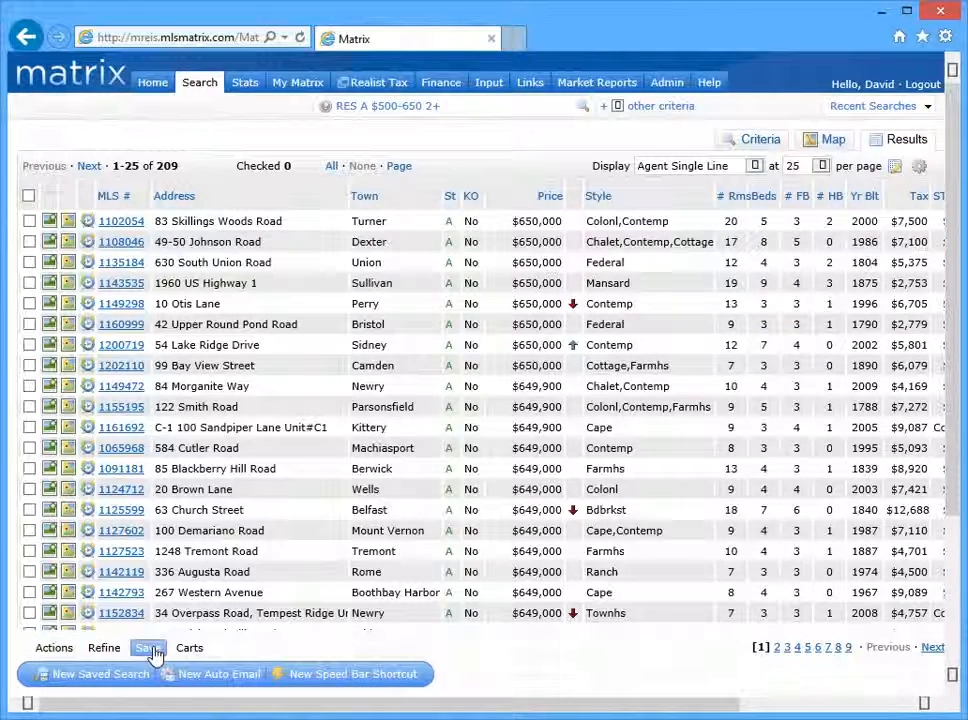
{"action": "left_click", "coordinate": [219, 674]}
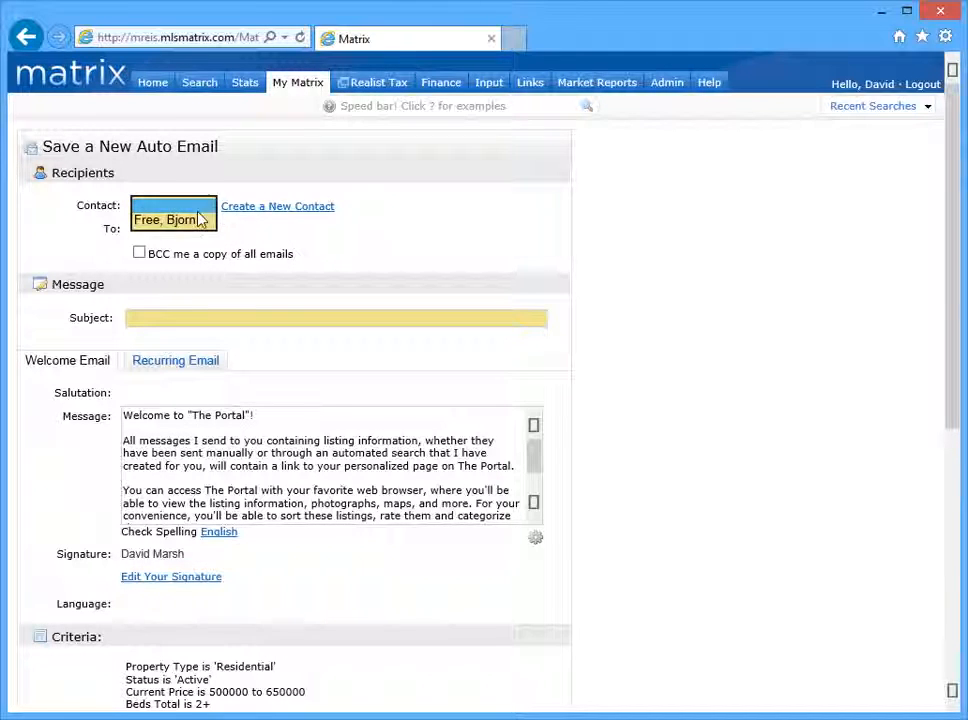
{"action": "left_click", "coordinate": [165, 219]}
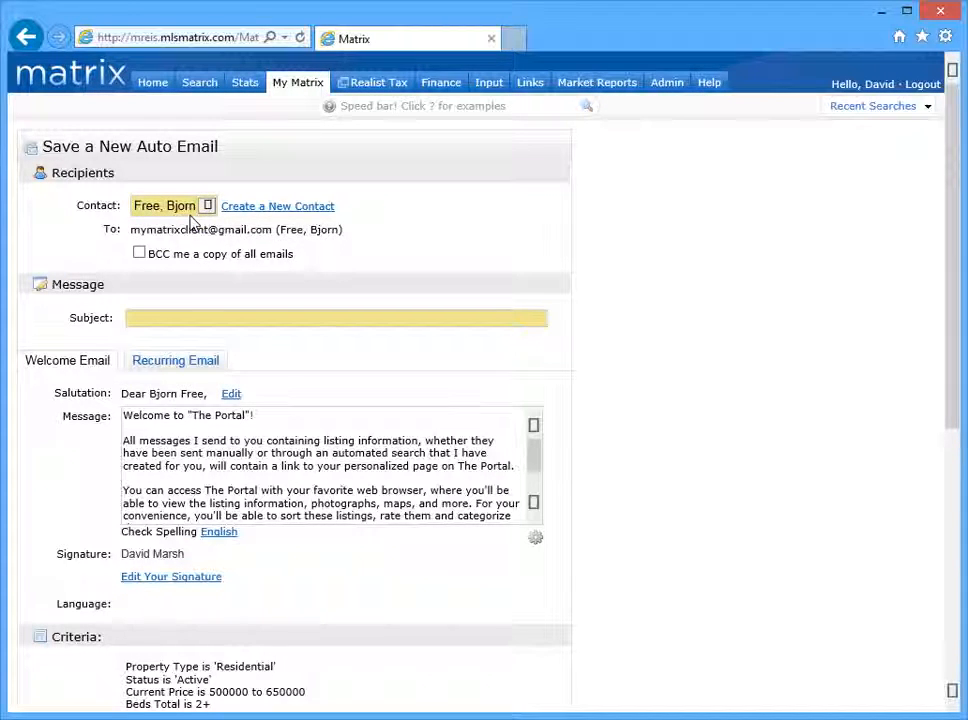
{"action": "type", "text": "Con"}
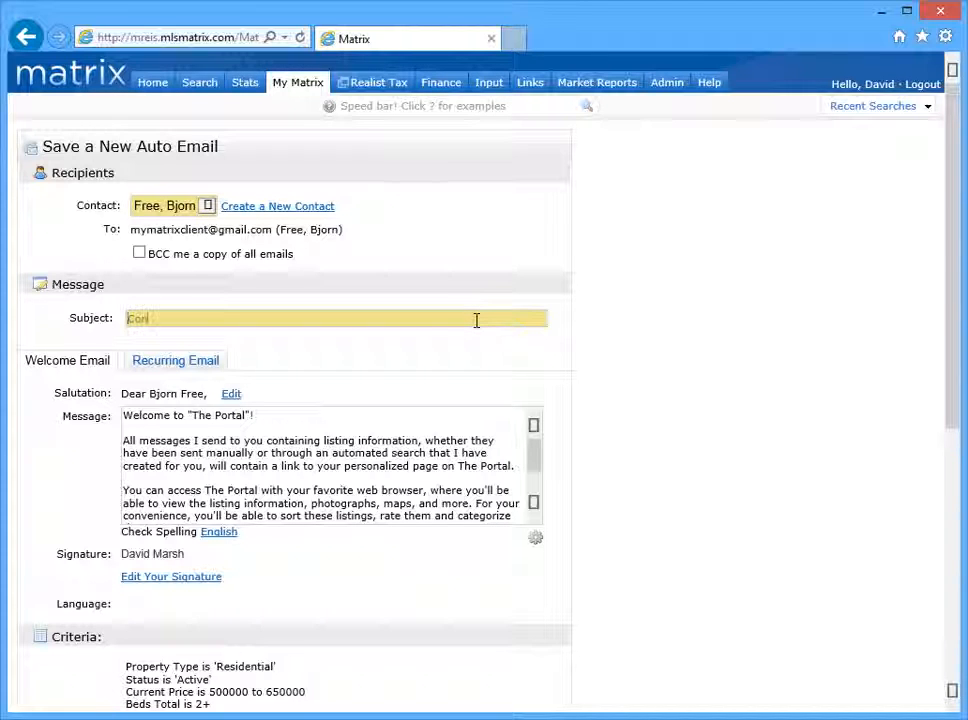
{"action": "type", "text": "Concierge Auto Email"}
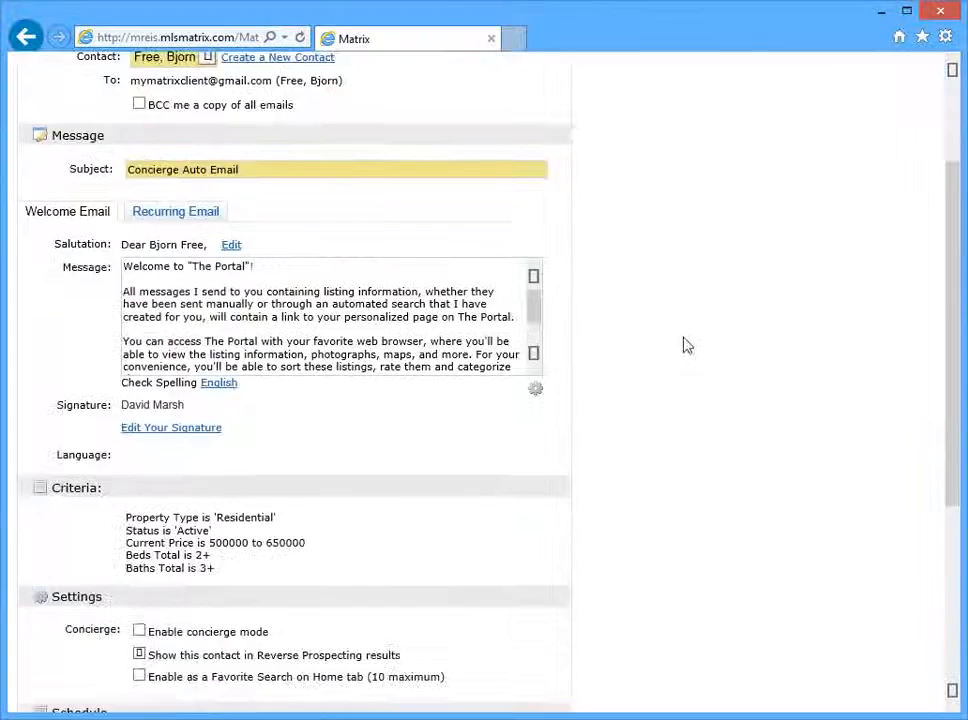
{"action": "scroll", "scroll_direction": "down", "scroll_amount": 3}
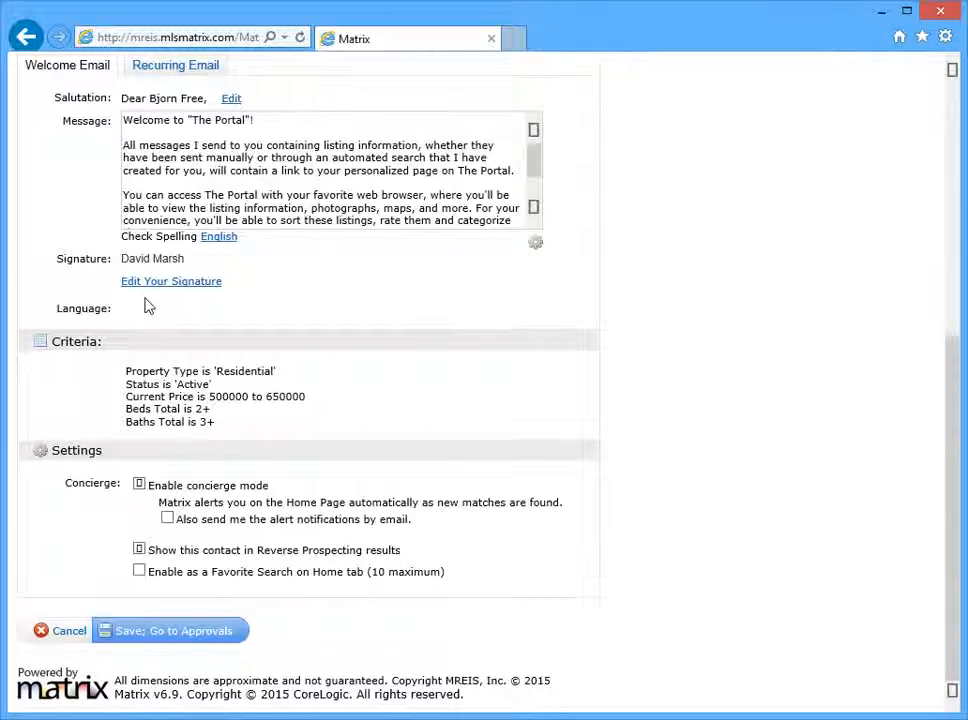
{"action": "left_click", "coordinate": [170, 630]}
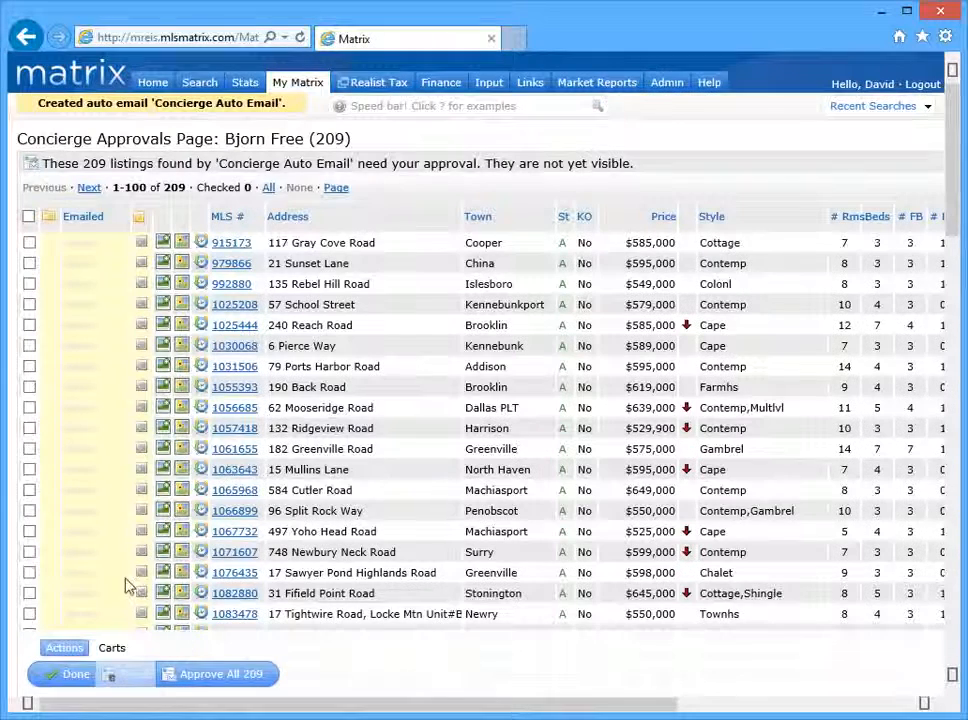
{"action": "left_click", "coordinate": [29, 469]}
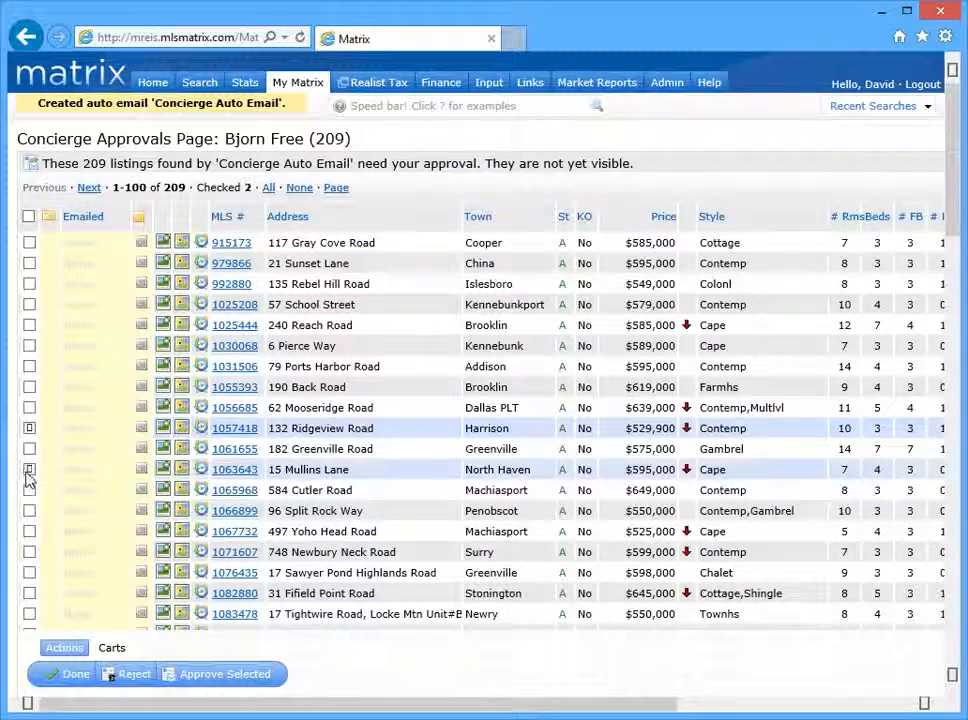
{"action": "left_click", "coordinate": [29, 490]}
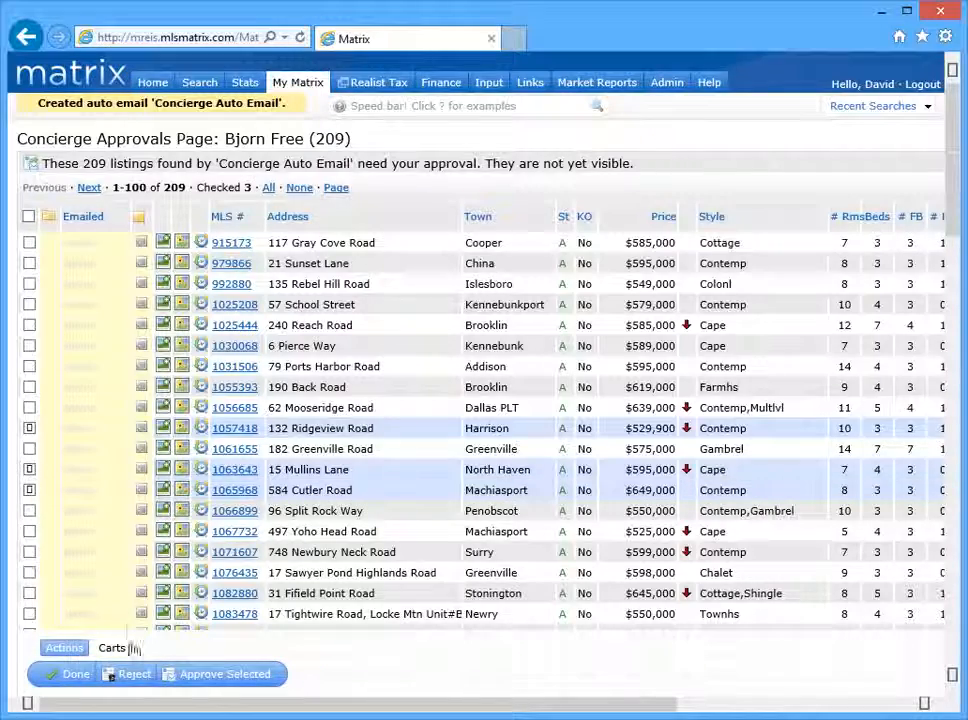
{"action": "left_click", "coordinate": [127, 673]}
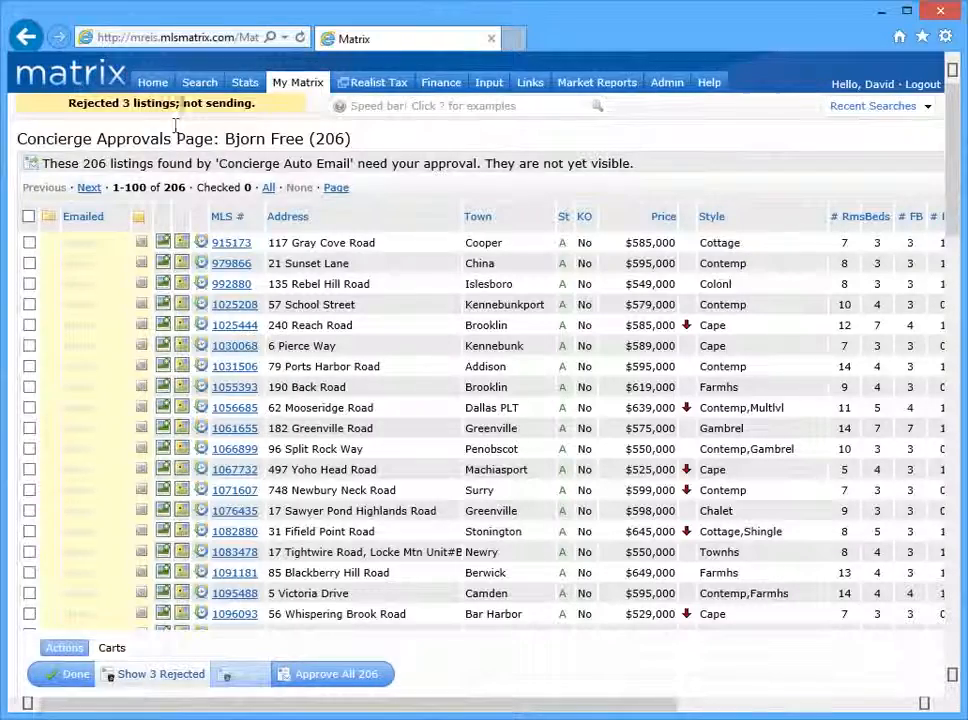
{"action": "left_click", "coordinate": [199, 82]}
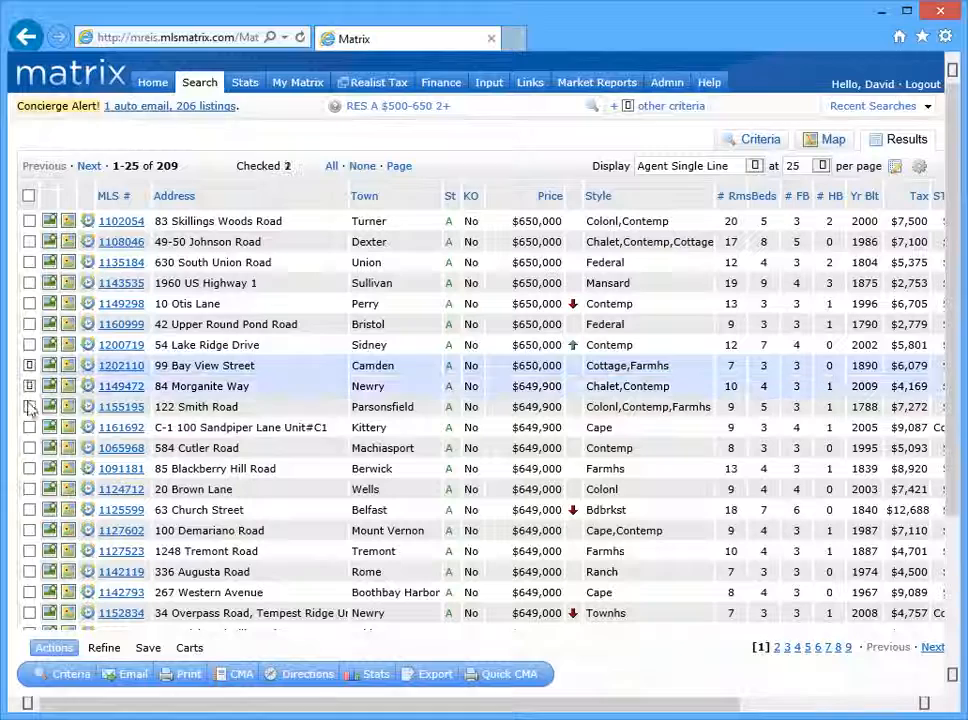
Discard five listings including 100 Sandpiper Lane, 85 Blackberry Hill Road and 63 Church Street, leaving 204.
{"action": "left_click", "coordinate": [29, 468]}
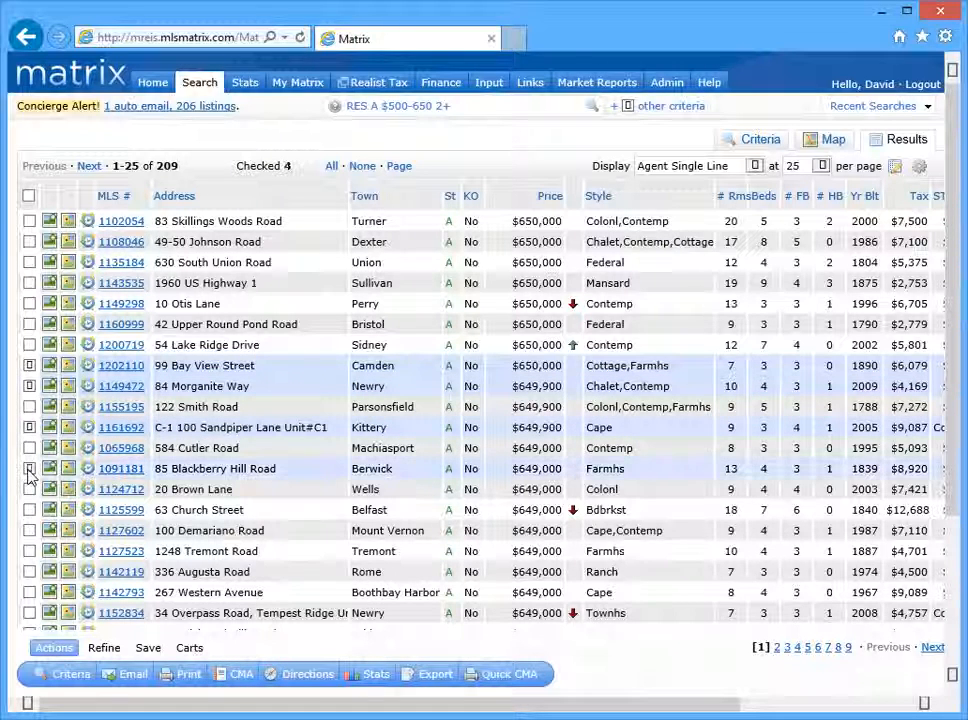
{"action": "left_click", "coordinate": [29, 510]}
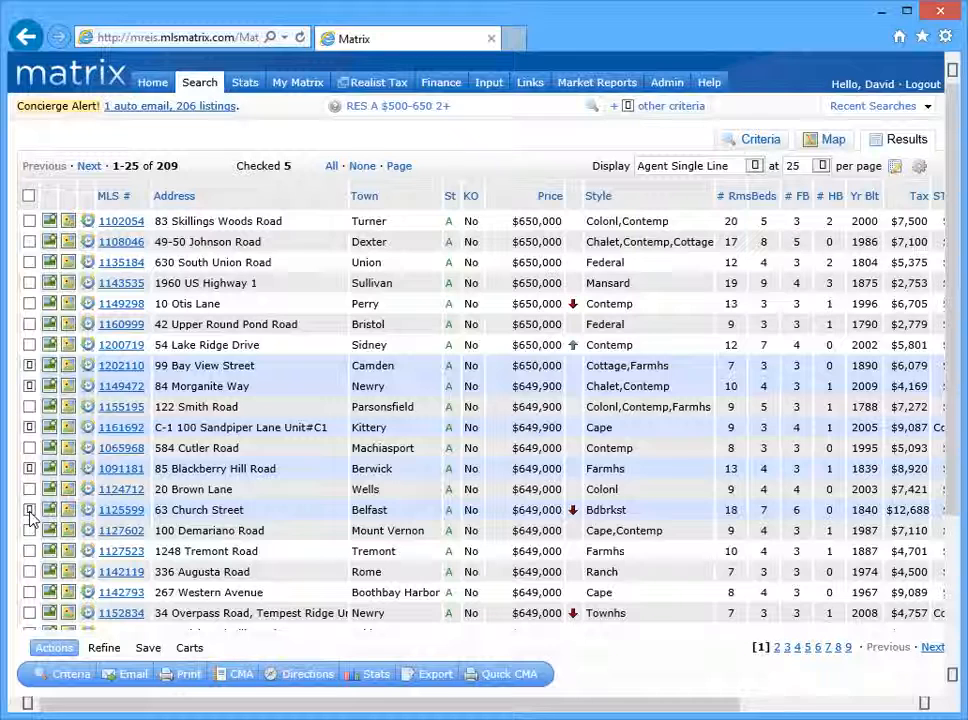
{"action": "left_click", "coordinate": [103, 647]}
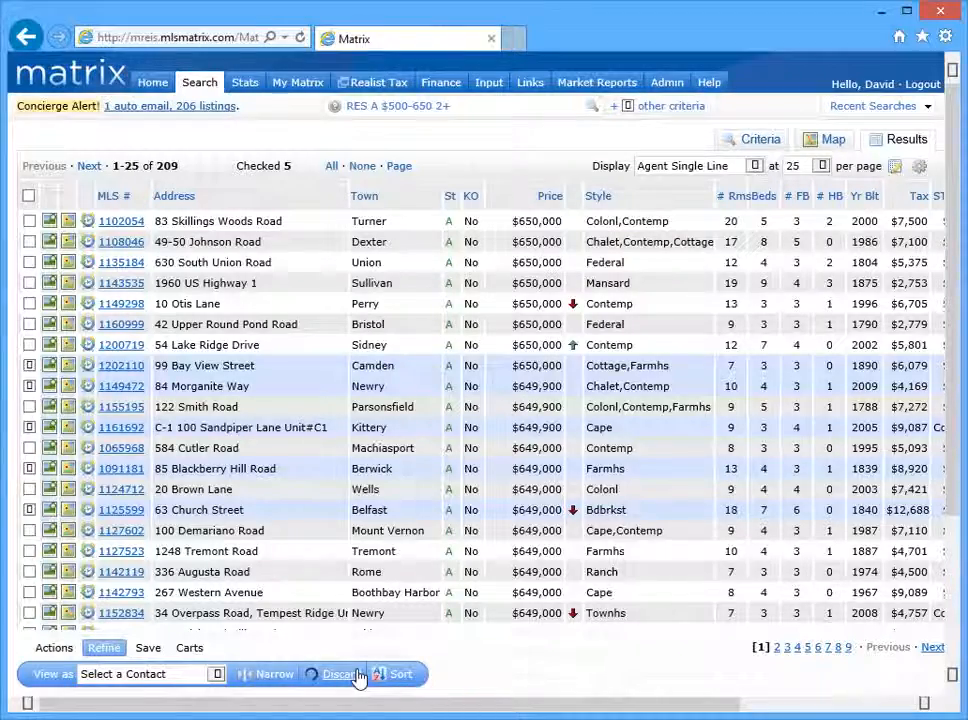
{"action": "left_click", "coordinate": [338, 674]}
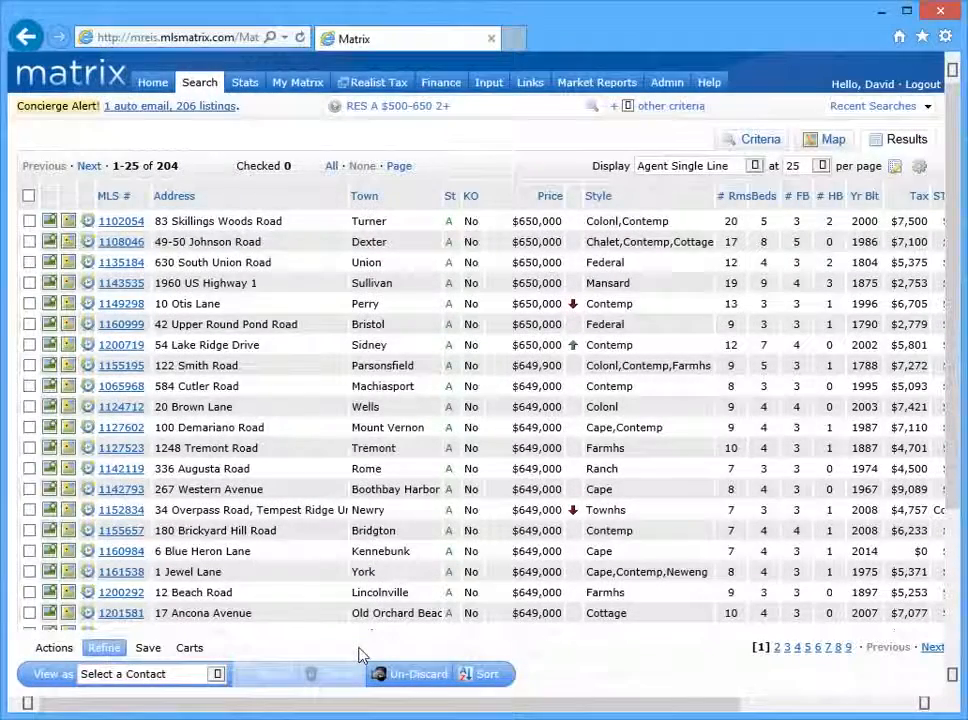
{"action": "left_click", "coordinate": [147, 648]}
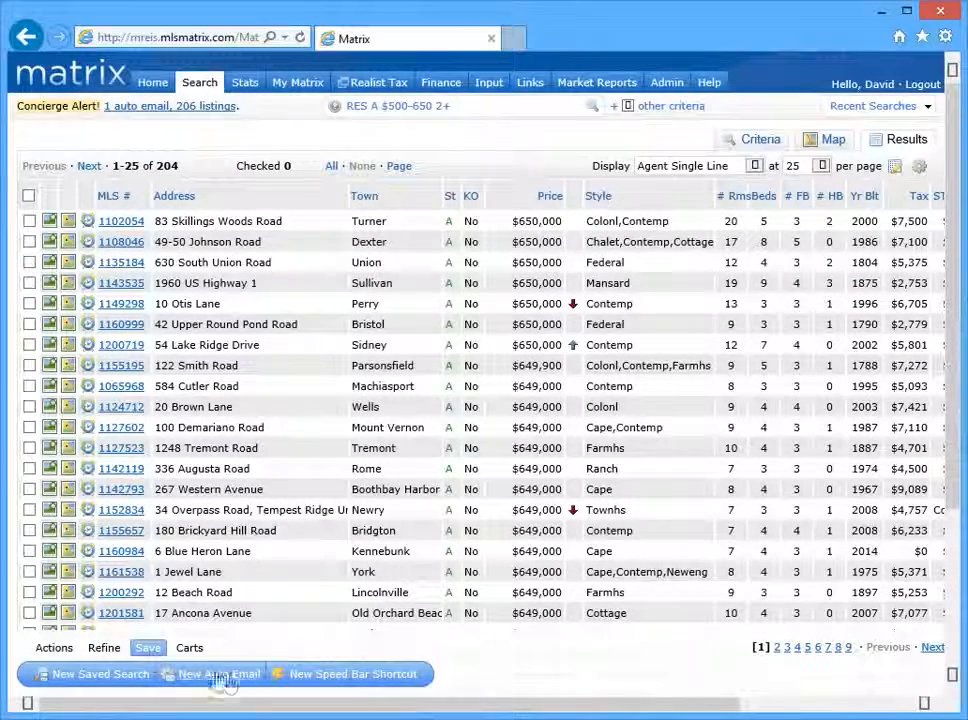
Save the 204 remaining listings as 'Discarded Auto Email' for the client on a Daily schedule.
{"action": "left_click", "coordinate": [217, 673]}
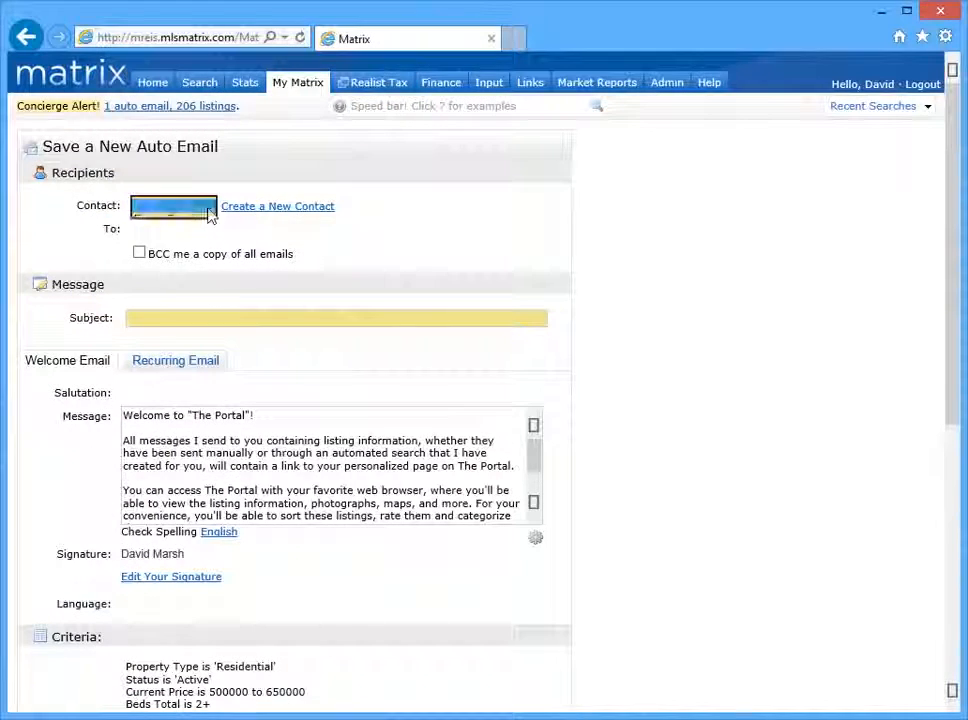
{"action": "type", "text": "D"}
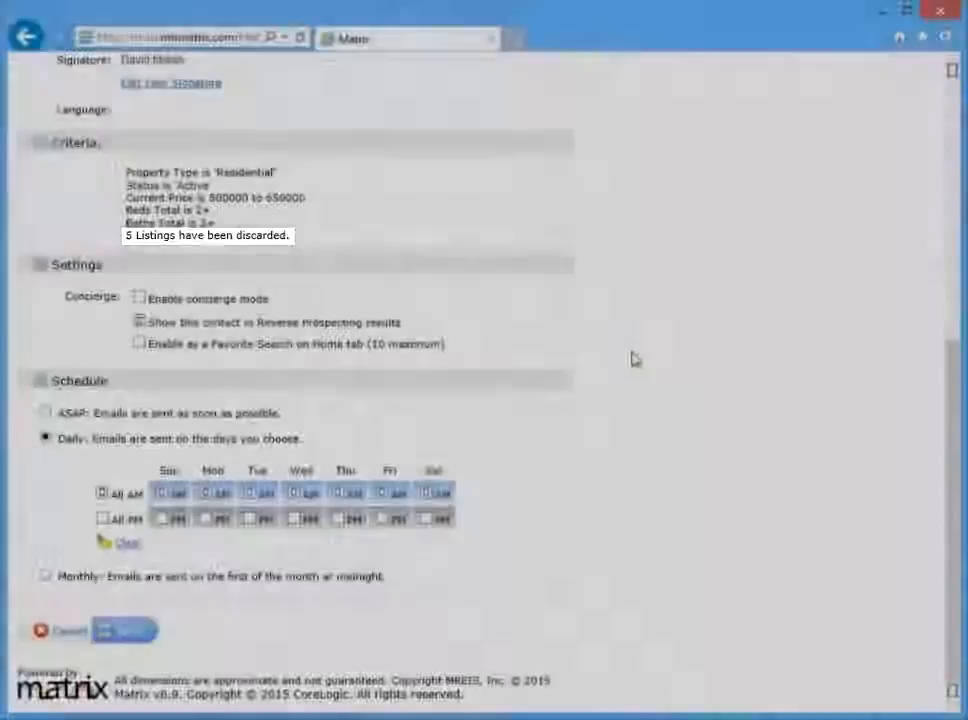
{"action": "left_click", "coordinate": [124, 631]}
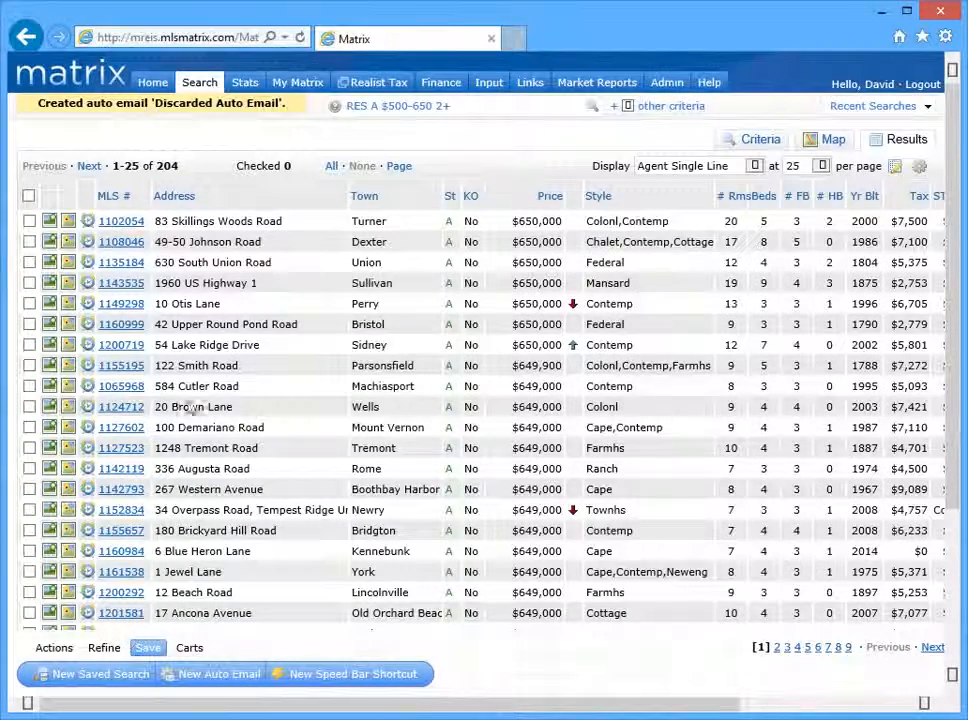
{"action": "left_click", "coordinate": [297, 82]}
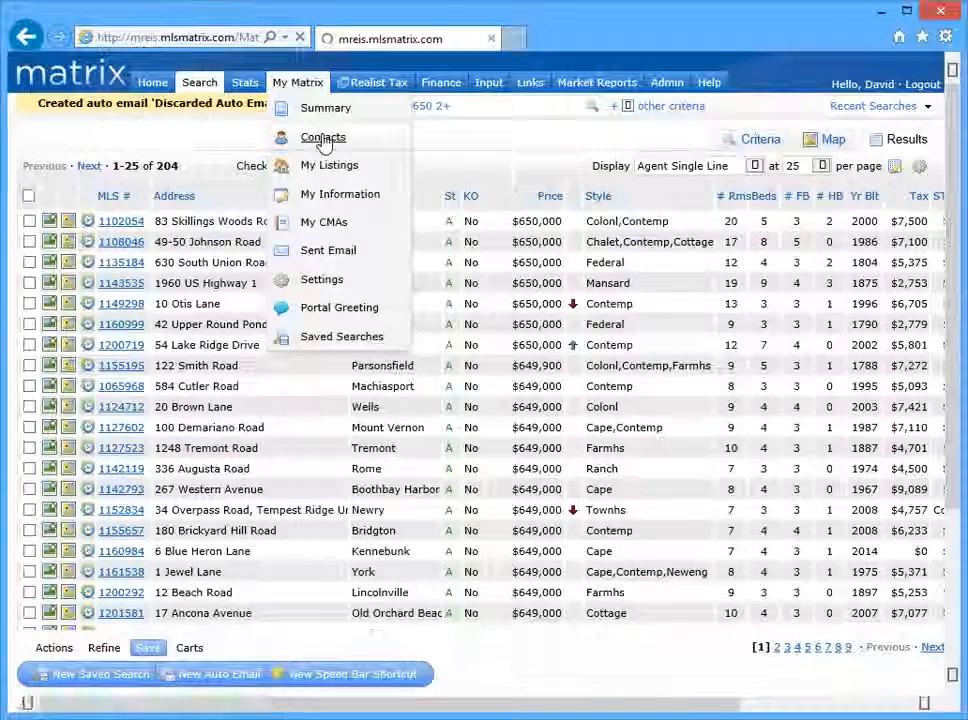
{"action": "left_click", "coordinate": [322, 137]}
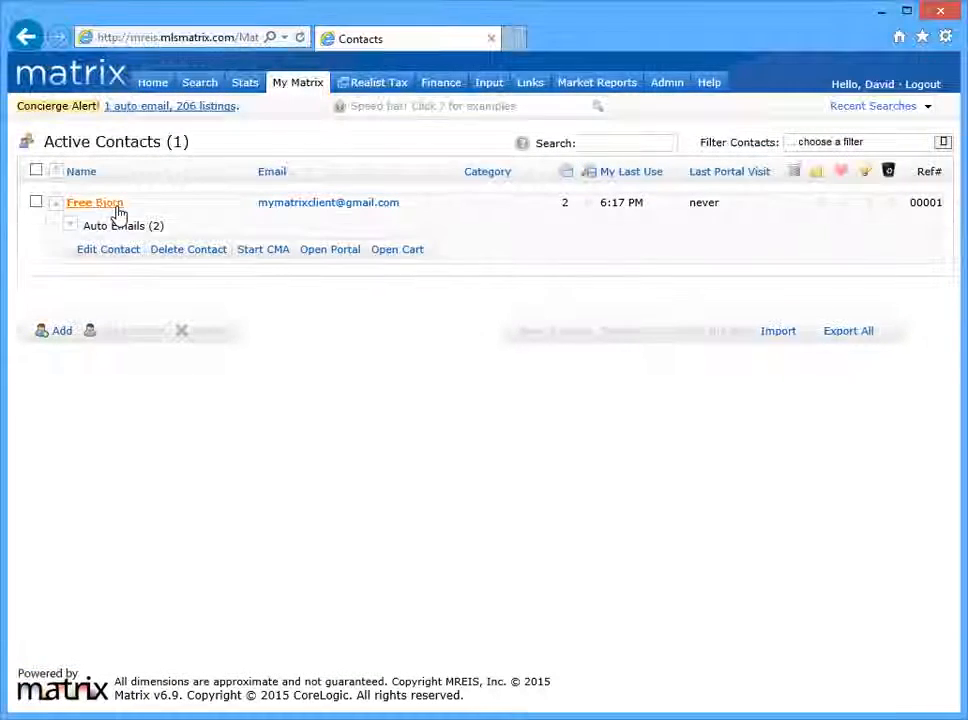
{"action": "left_click", "coordinate": [70, 225]}
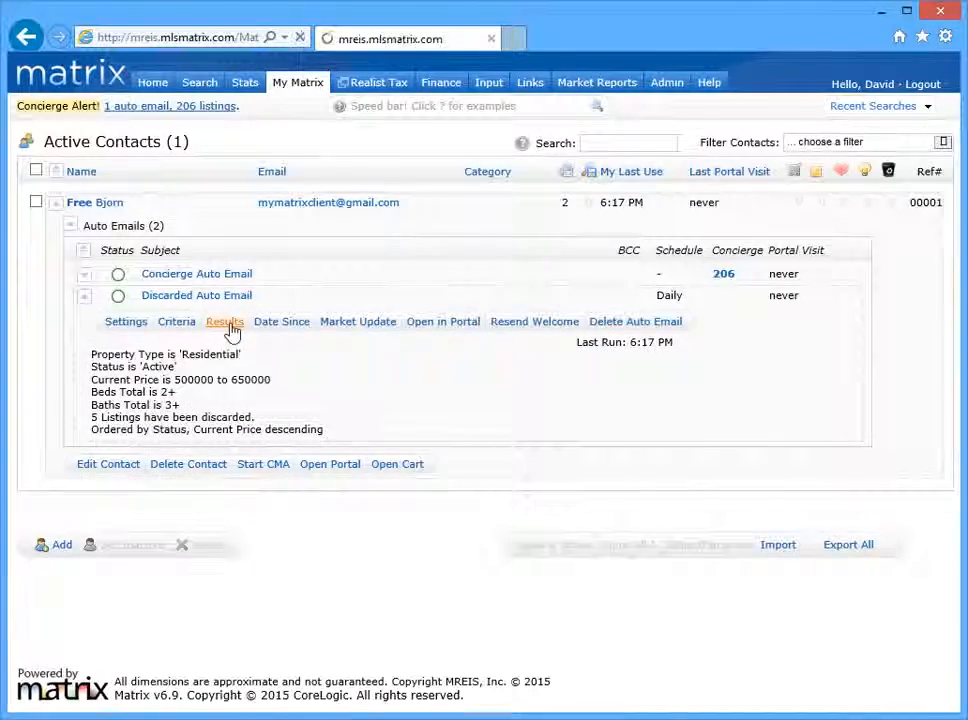
{"action": "left_click", "coordinate": [224, 321]}
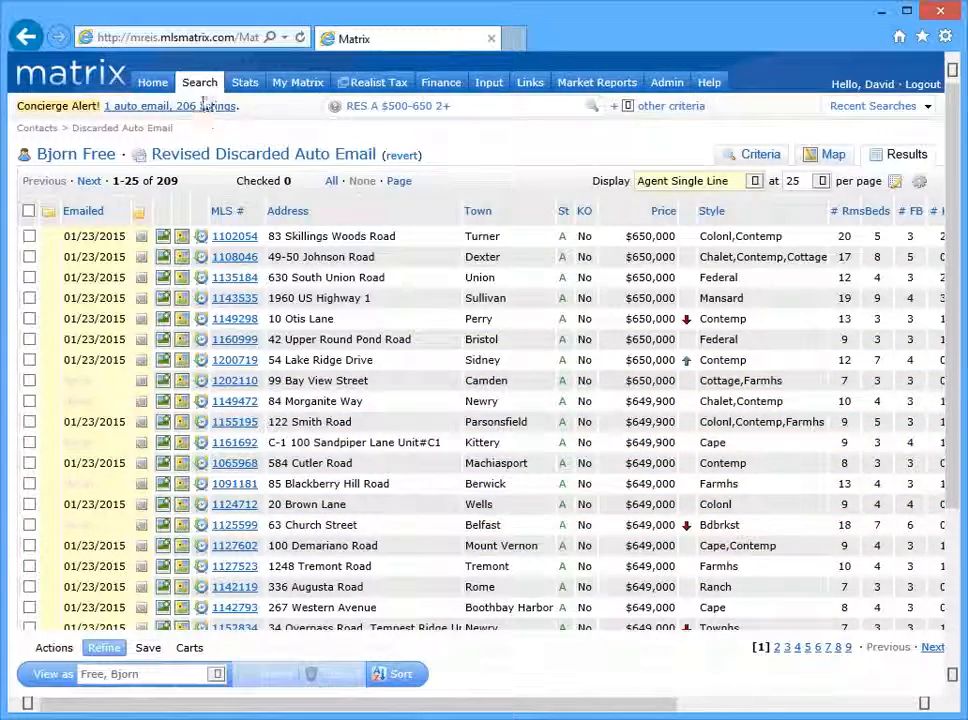
{"action": "left_click", "coordinate": [760, 139]}
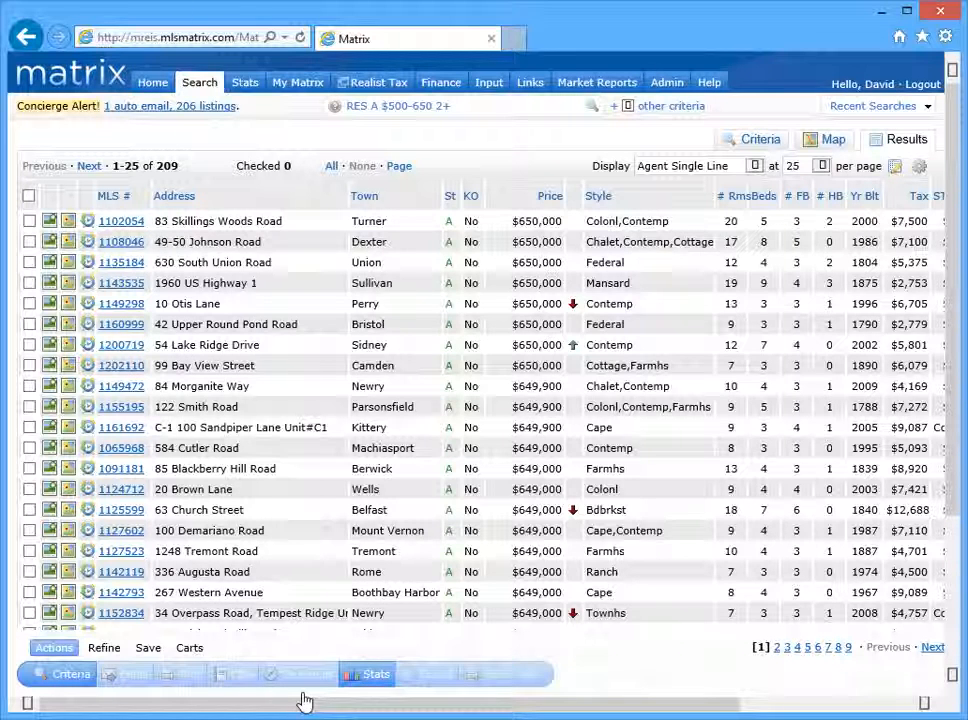
{"action": "left_click", "coordinate": [29, 489]}
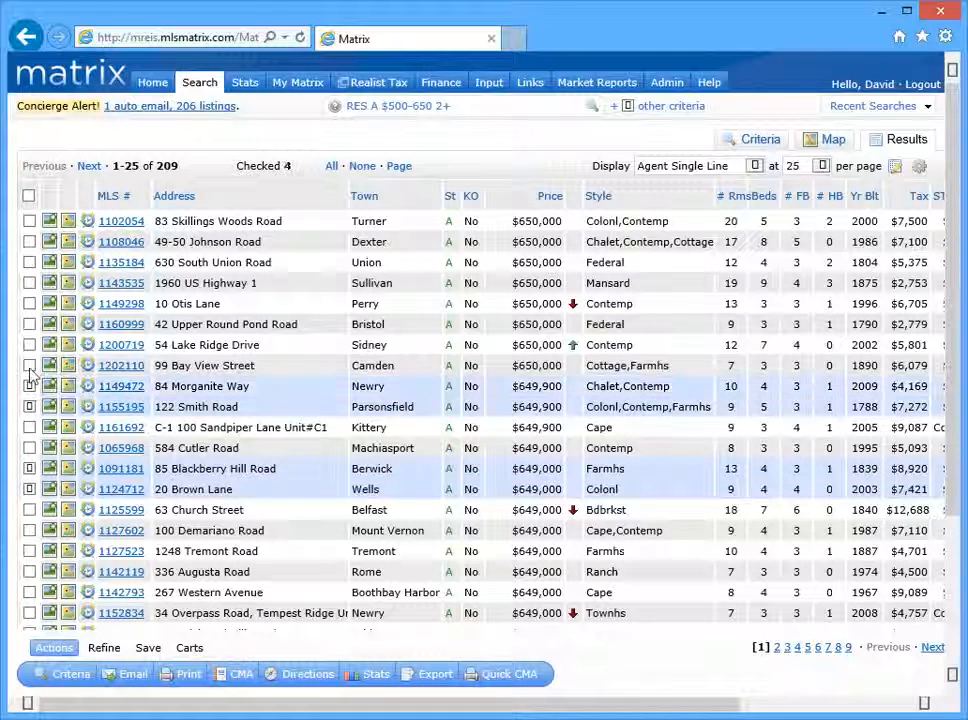
{"action": "left_click", "coordinate": [29, 324]}
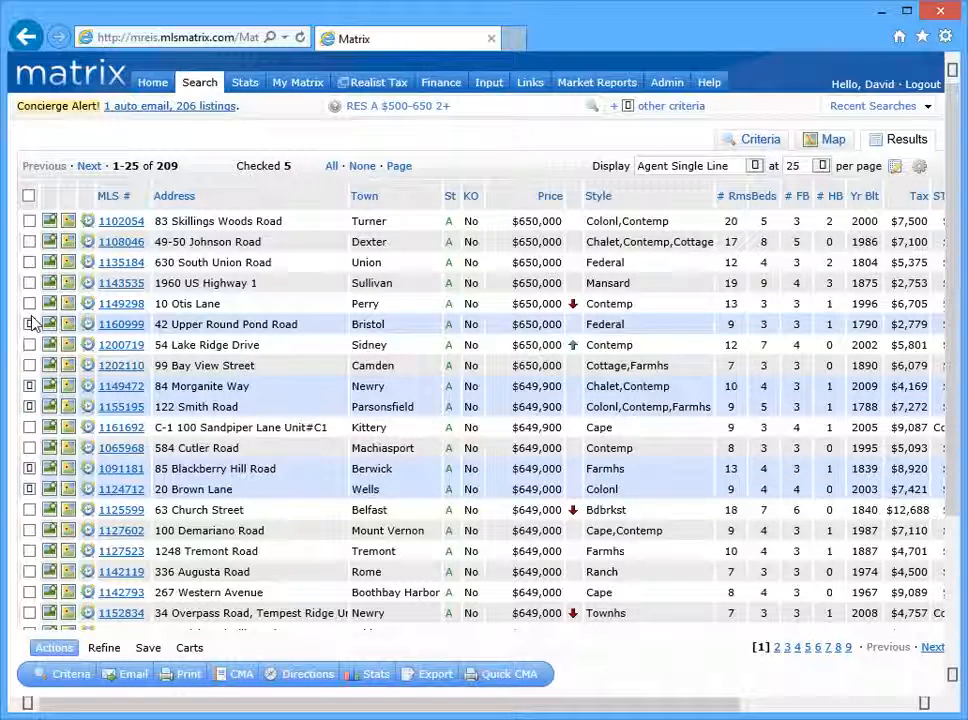
{"action": "left_click", "coordinate": [104, 647]}
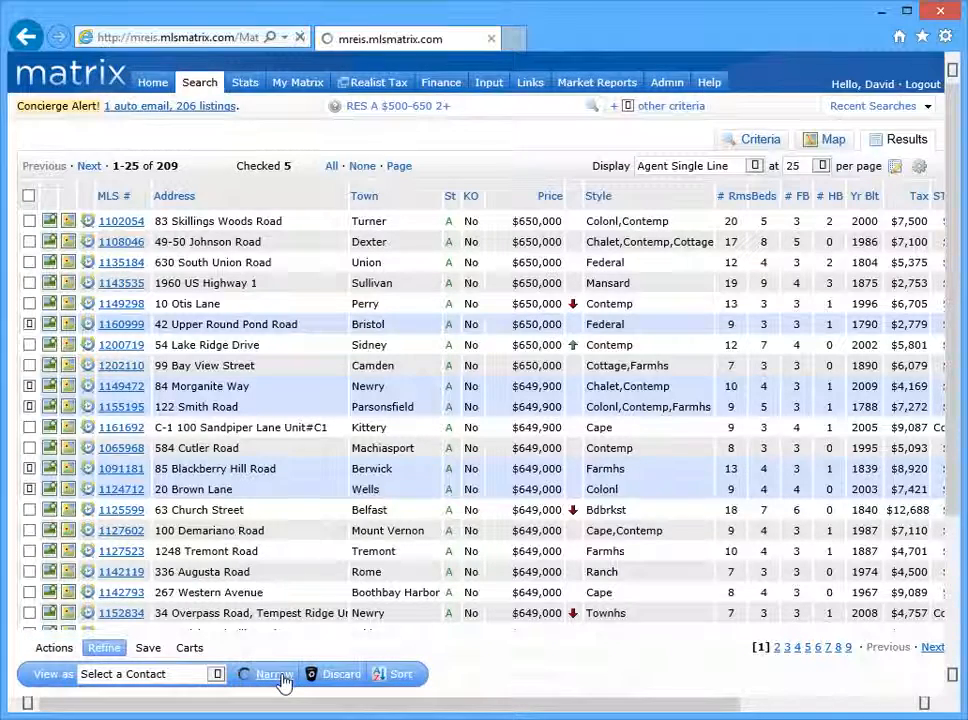
{"action": "left_click", "coordinate": [269, 673]}
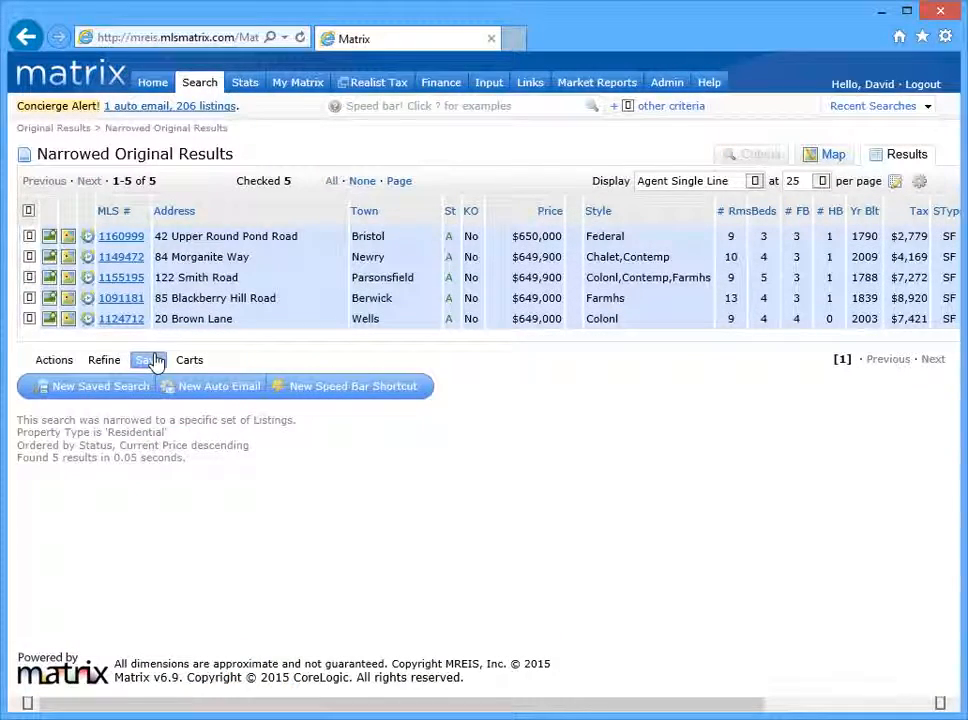
{"action": "left_click", "coordinate": [218, 386]}
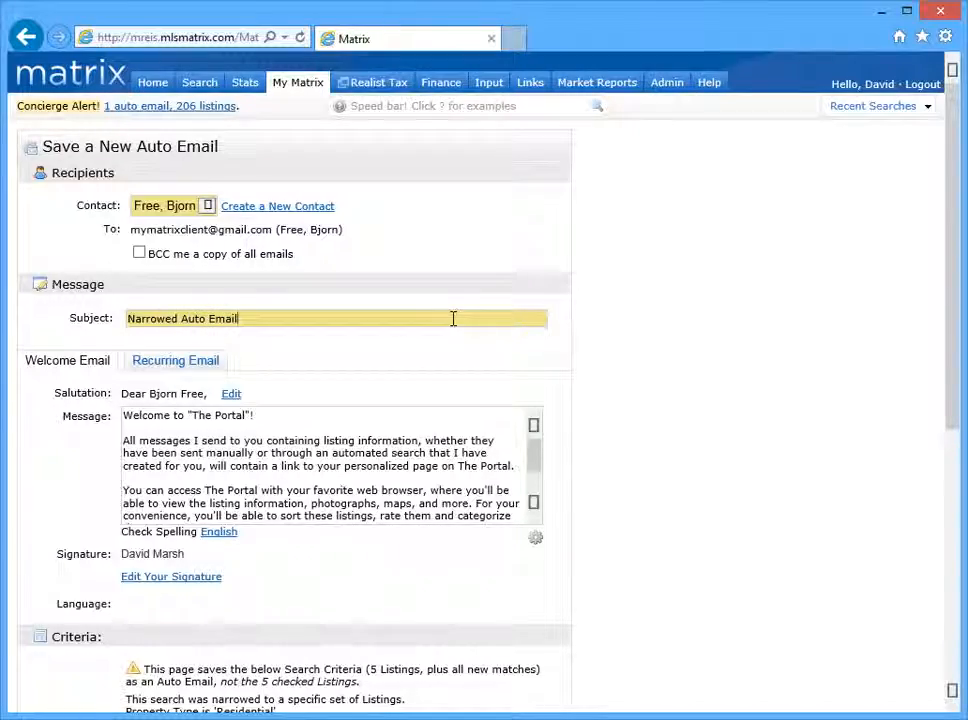
{"action": "scroll", "scroll_direction": "down", "scroll_amount": 3}
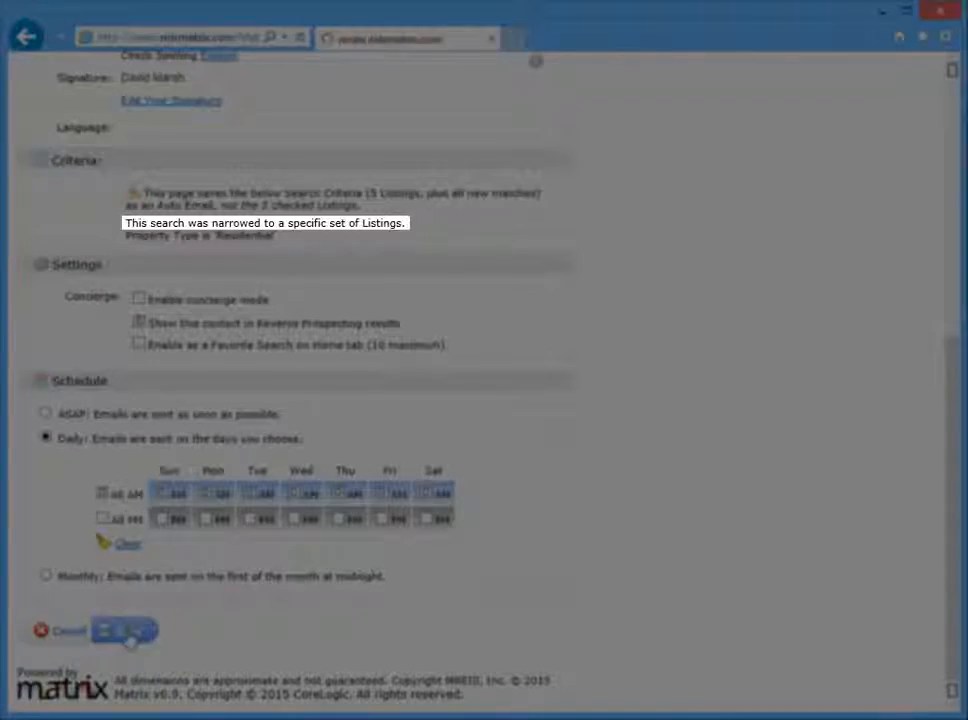
{"action": "left_click", "coordinate": [123, 631]}
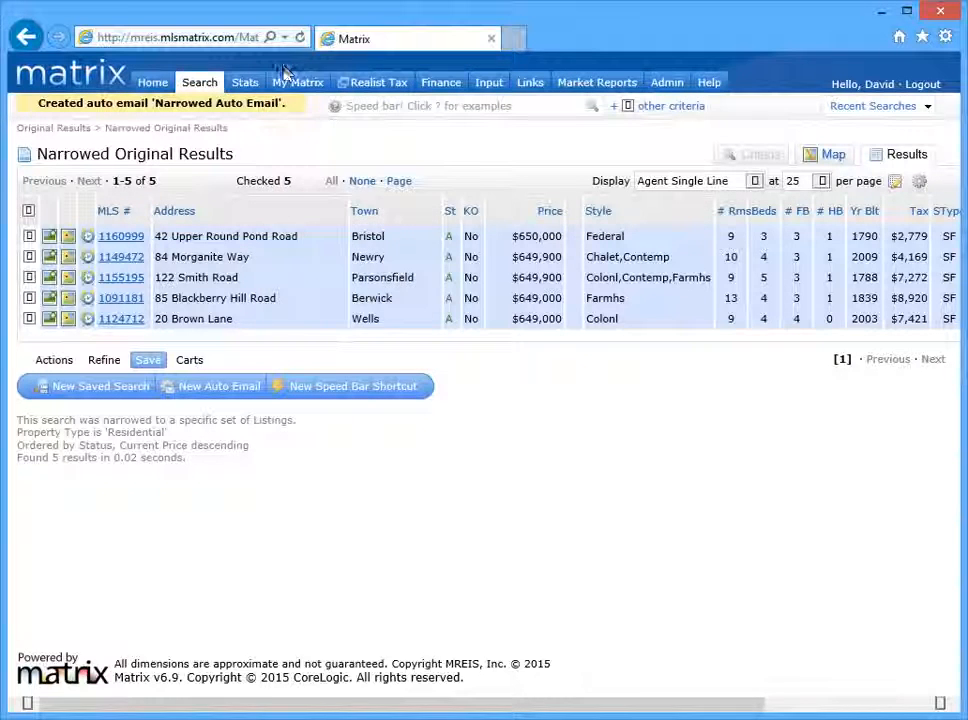
{"action": "left_click", "coordinate": [297, 82]}
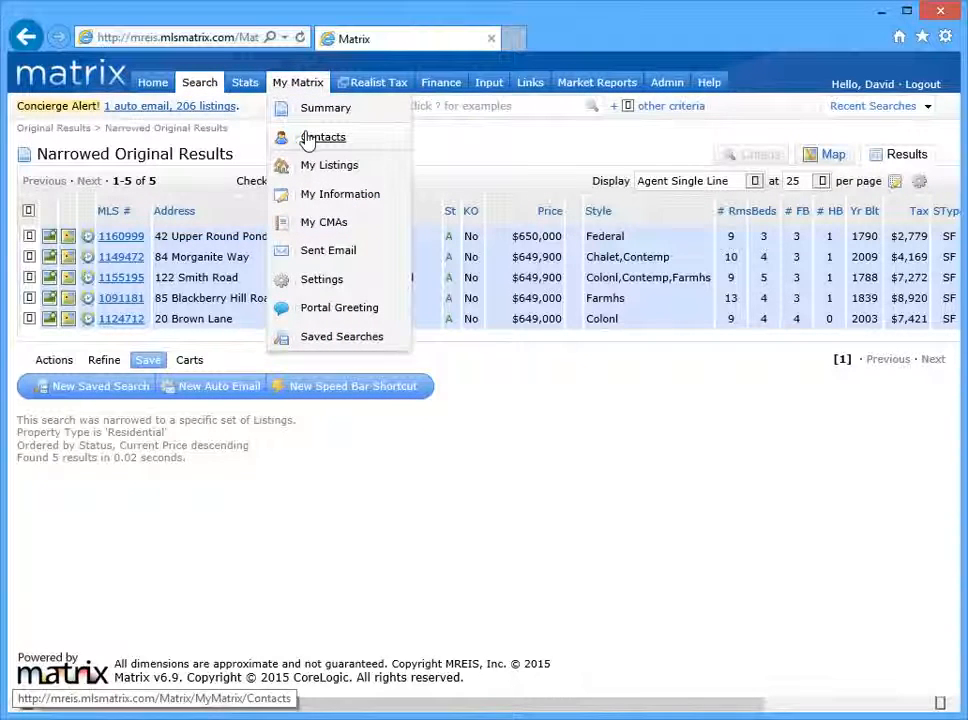
{"action": "left_click", "coordinate": [322, 137]}
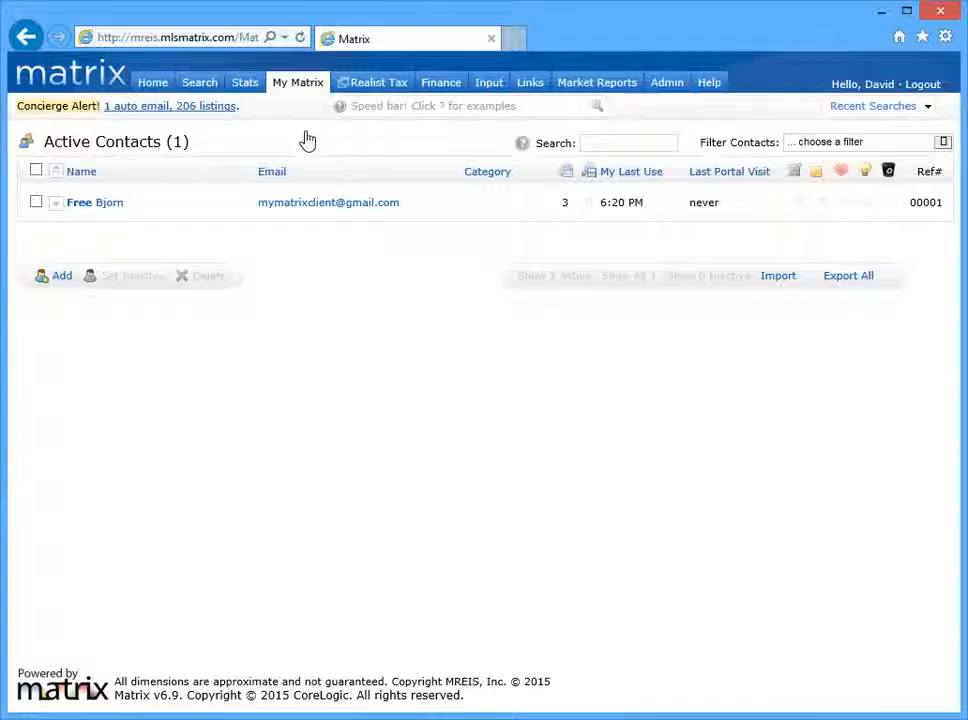
{"action": "left_click", "coordinate": [94, 202]}
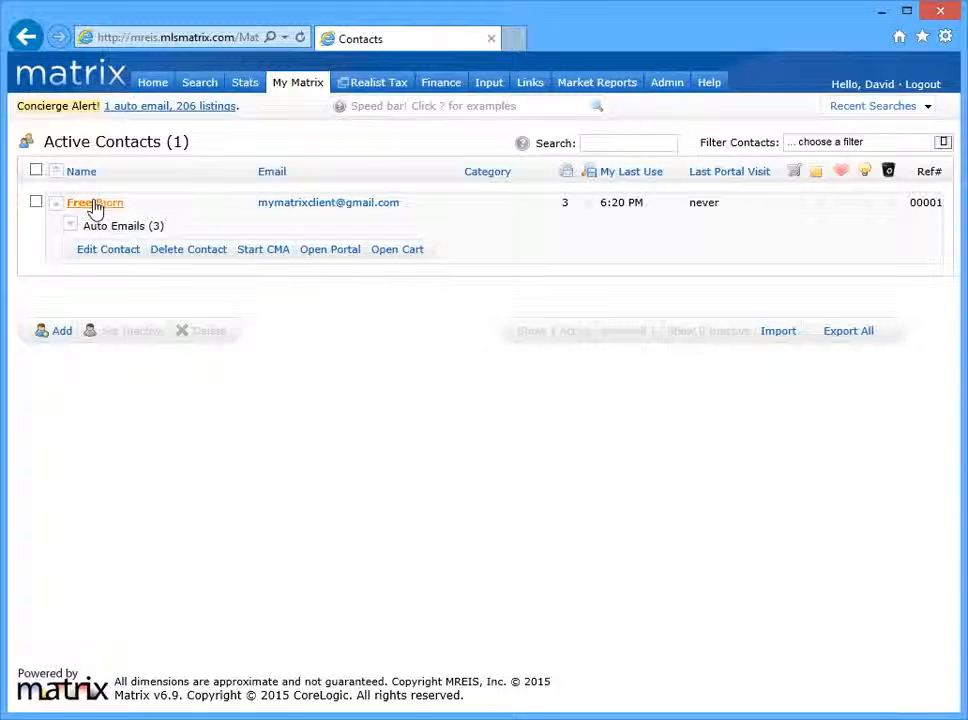
{"action": "left_click", "coordinate": [71, 225]}
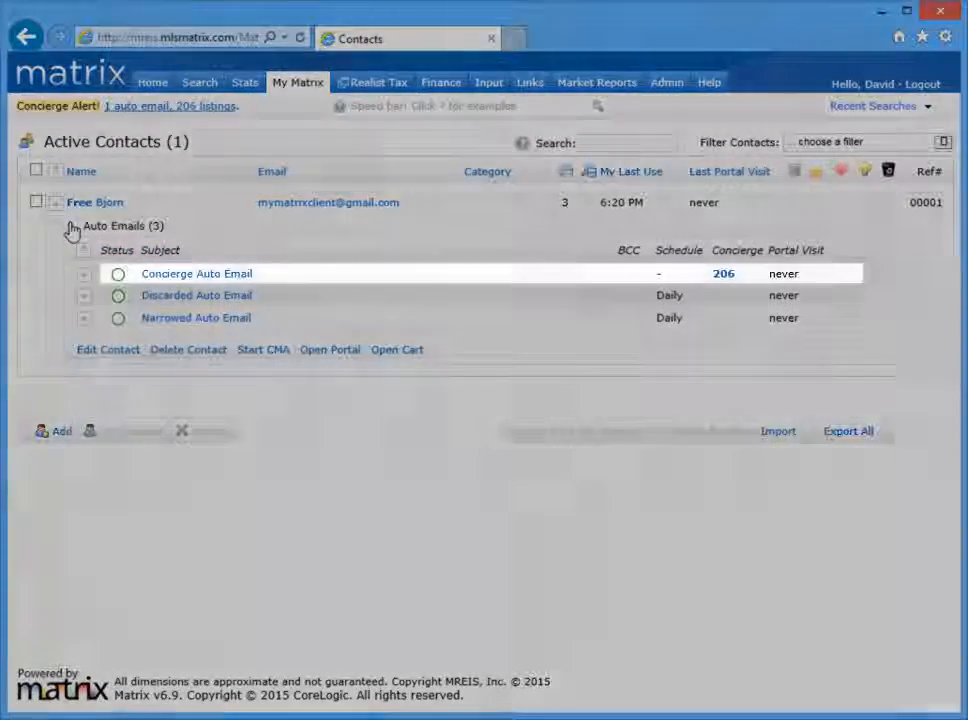